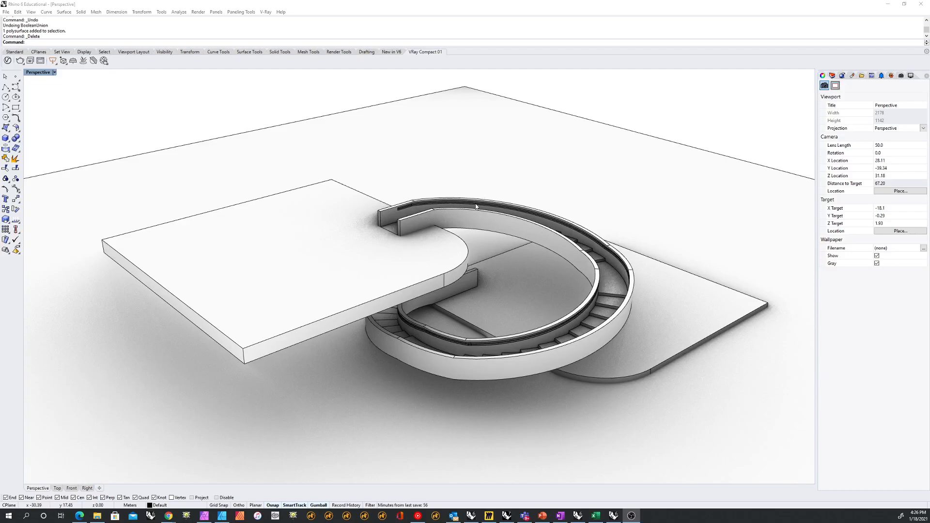
mouse_move(476, 207)
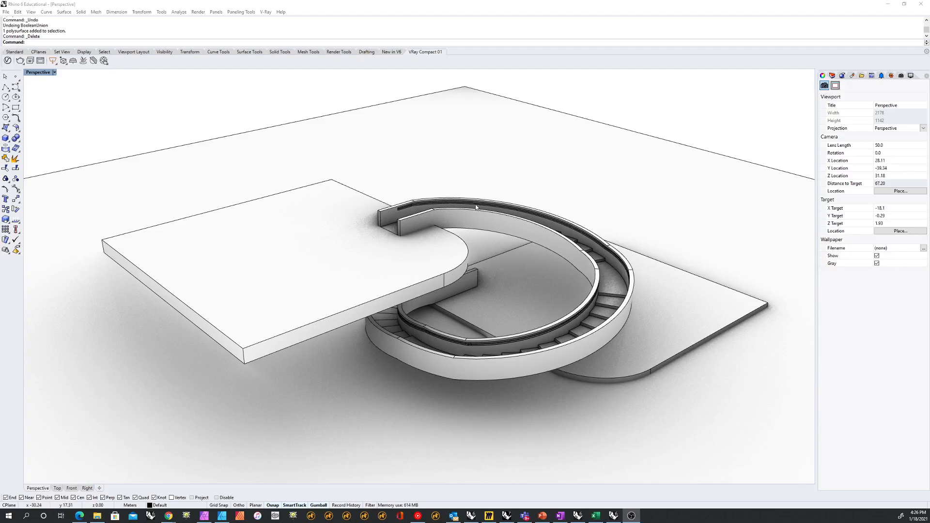
mouse_move(608, 327)
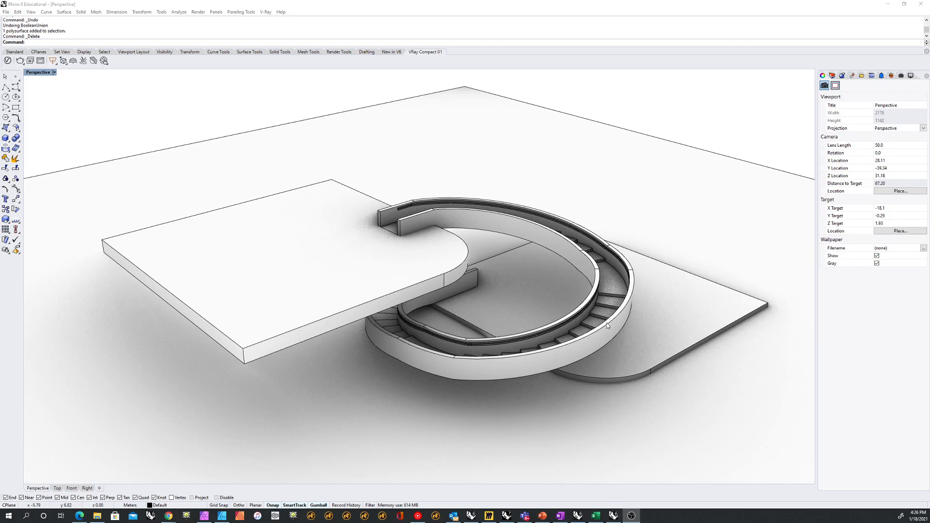
mouse_move(619, 326)
text(Show)
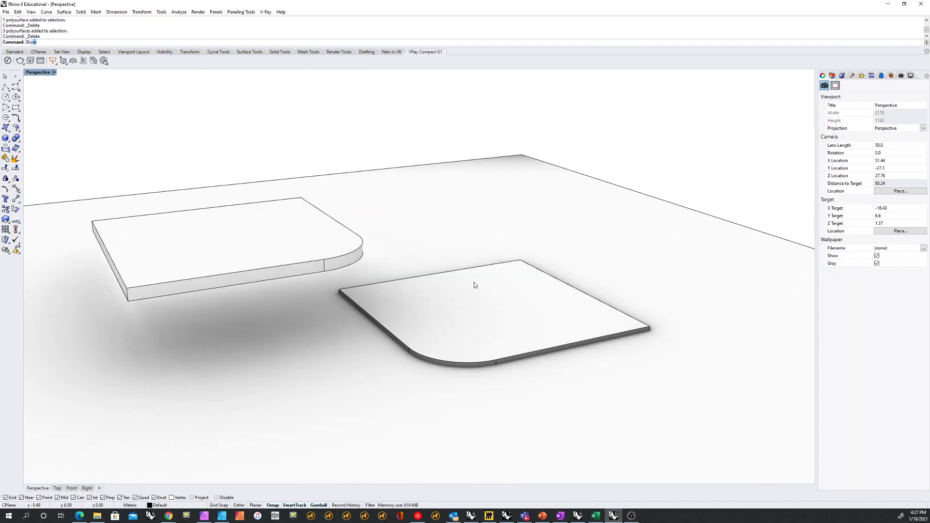
Step: Unhide the staircase, base line and two circles, then orbit around the slabs
key(enter)
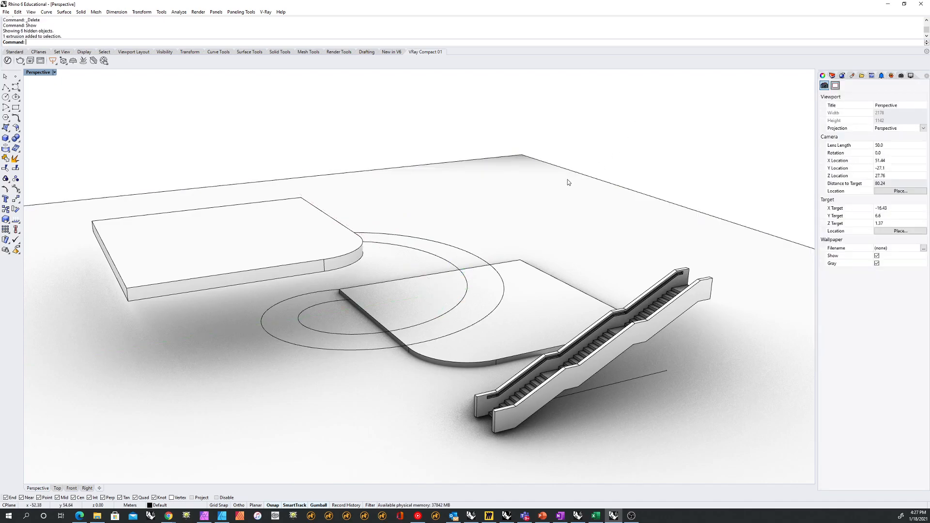
drag(568, 182, 487, 263)
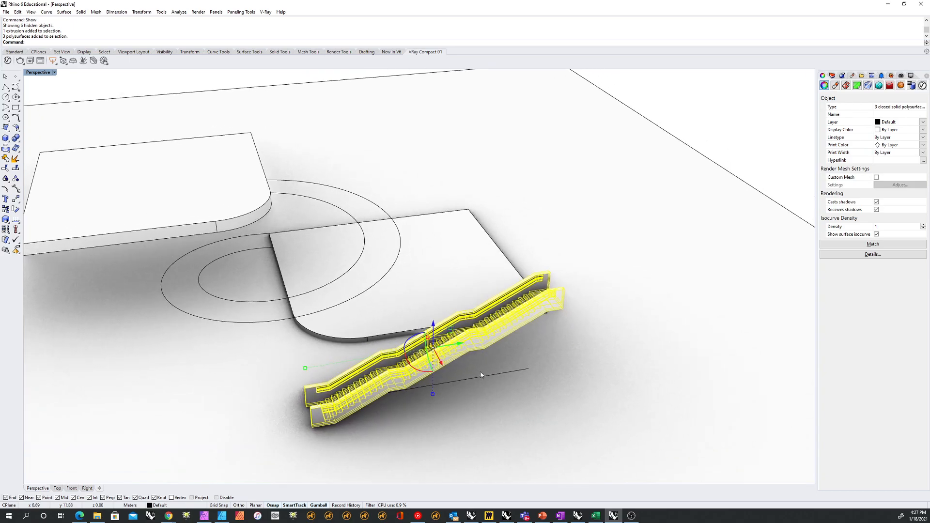
mouse_move(421, 241)
text(Flow)
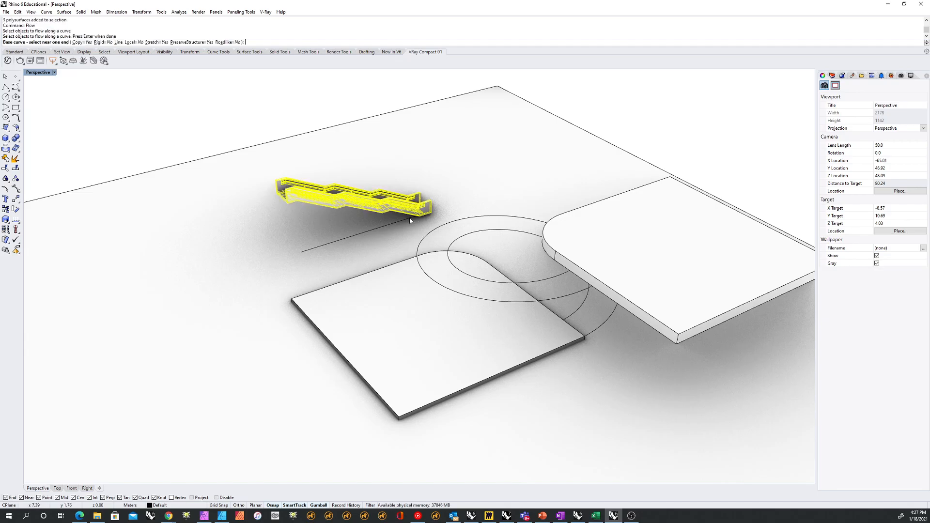
Step: Flow the staircase from its base line onto the tall helix, then delete the twisted result
click(411, 219)
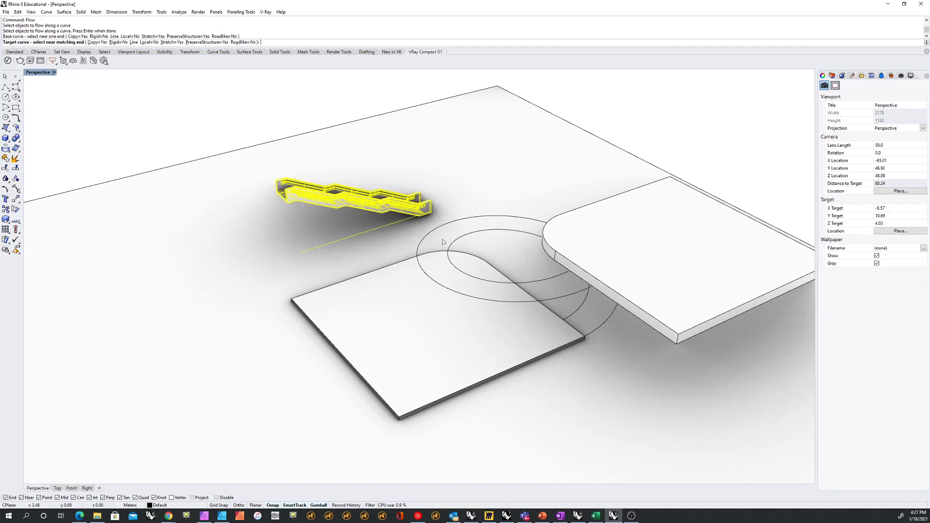
drag(442, 242, 573, 319)
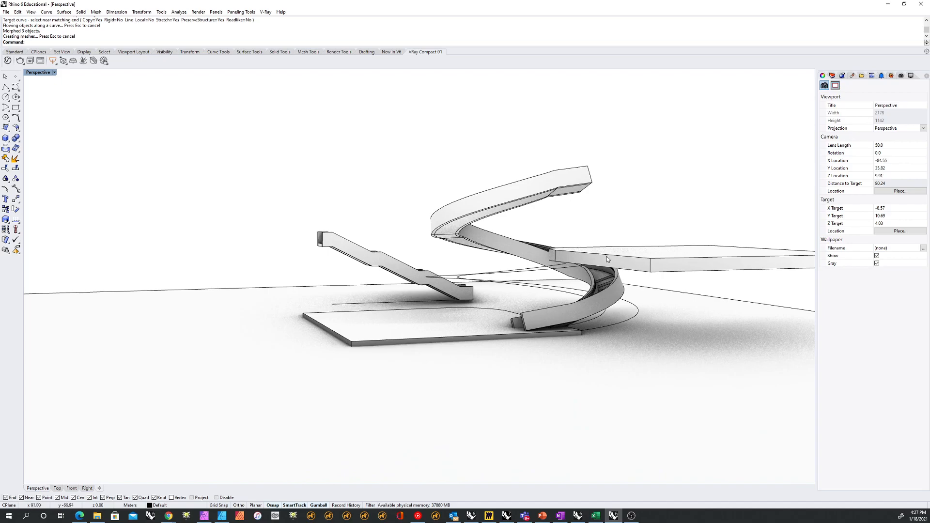
mouse_move(567, 220)
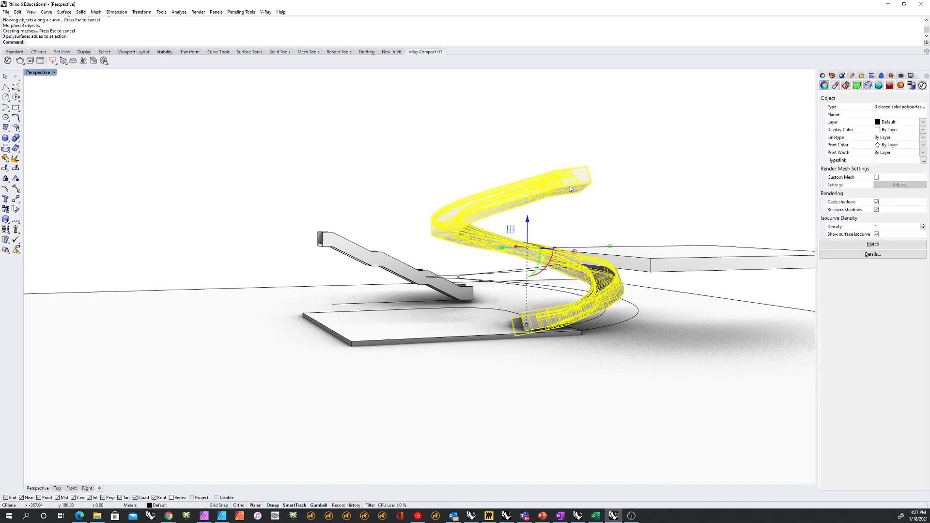
key(Delete)
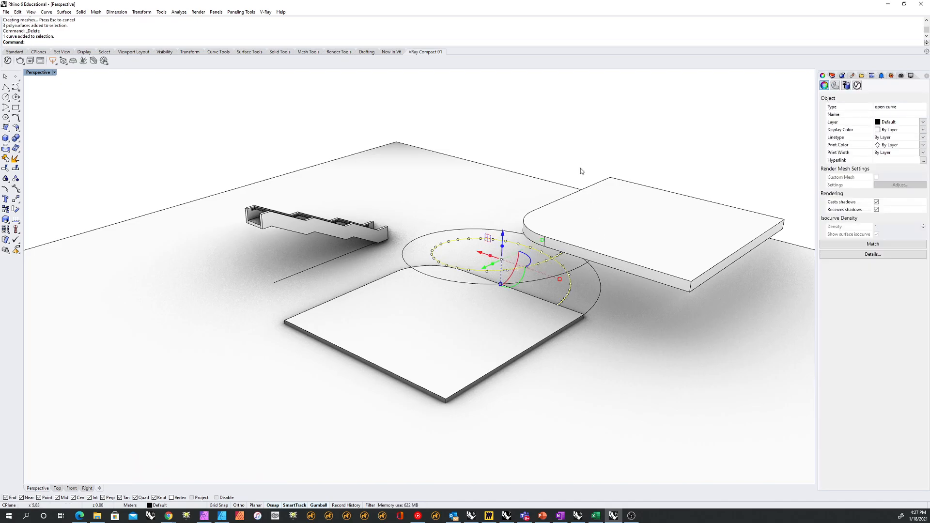
Step: Use SetPt to align all helix control points to one world Z height
text(SetPt)
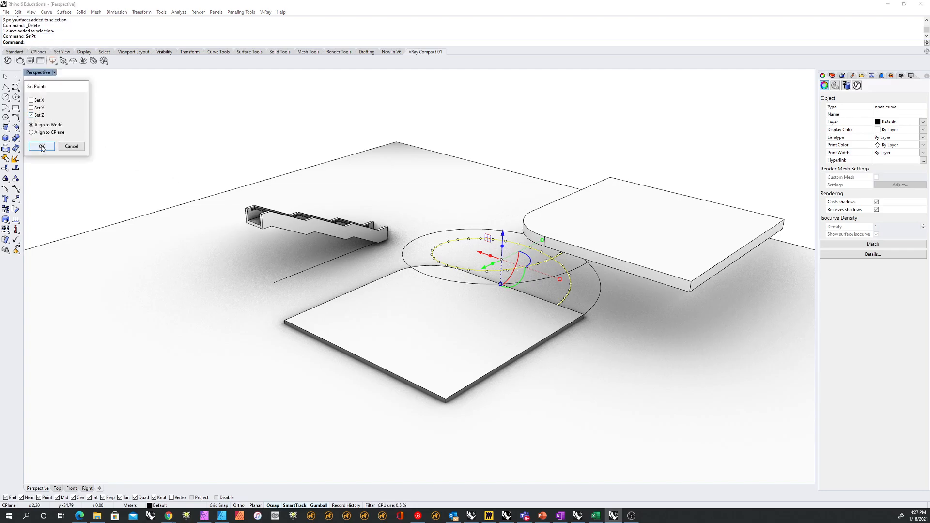
click(41, 146)
text(Flow)
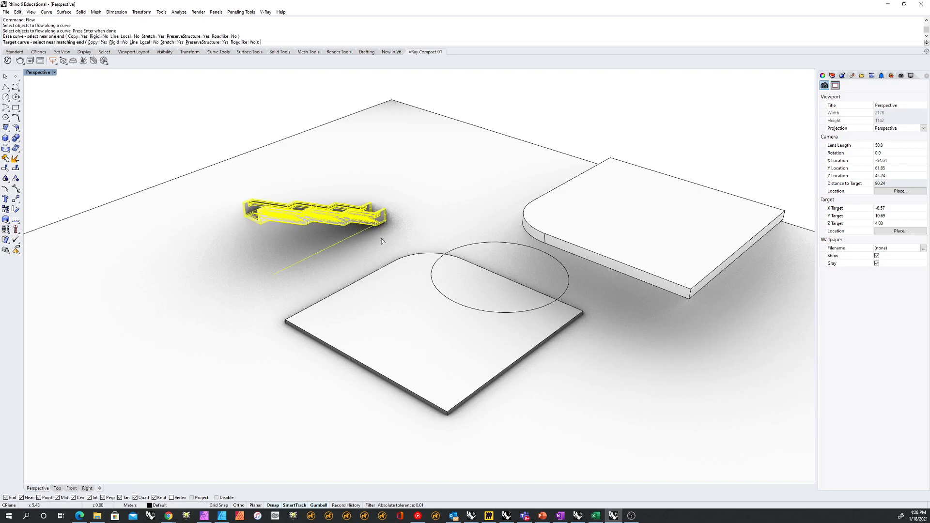
mouse_move(561, 300)
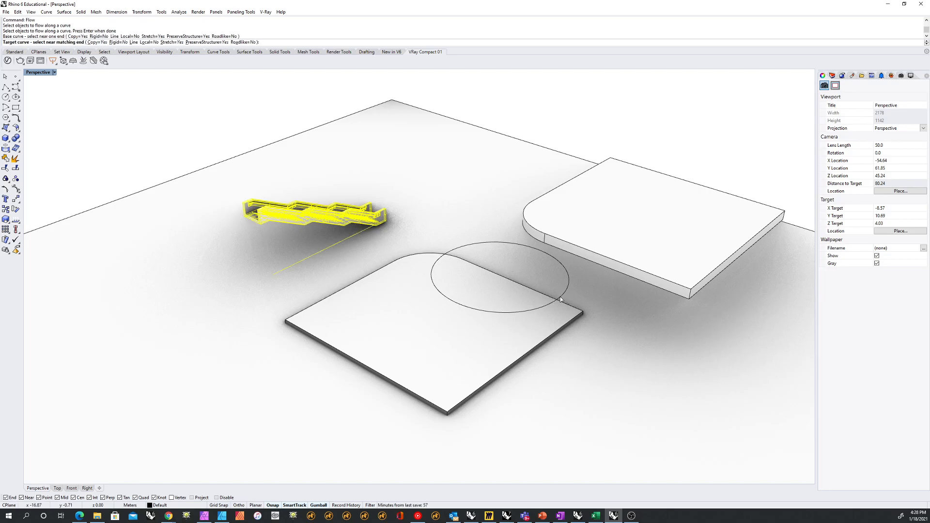
Step: Pick the flattened helix as the target curve for the staircase flow
click(555, 294)
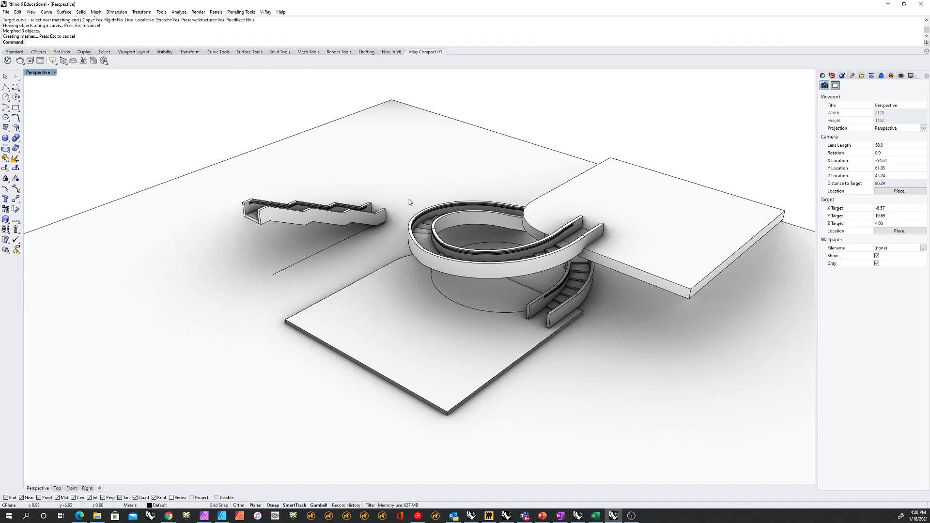
drag(408, 202, 589, 162)
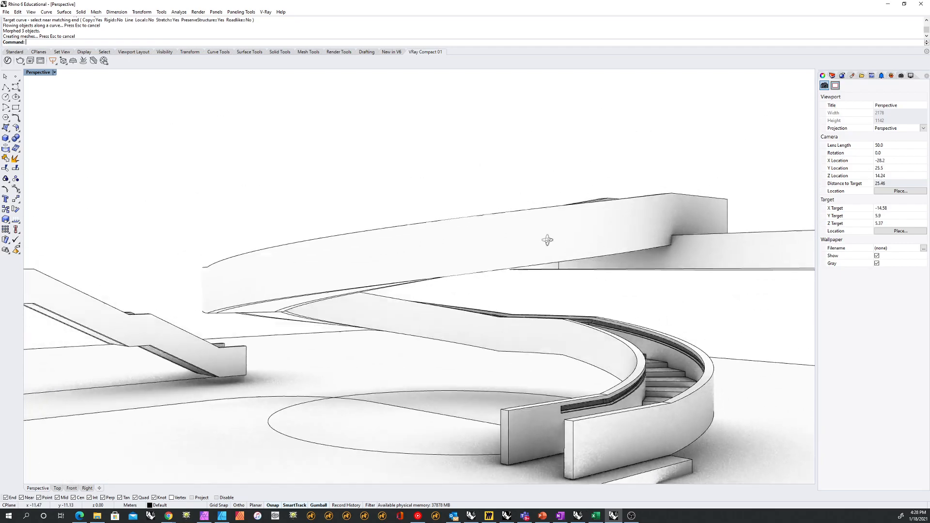
drag(547, 241, 513, 251)
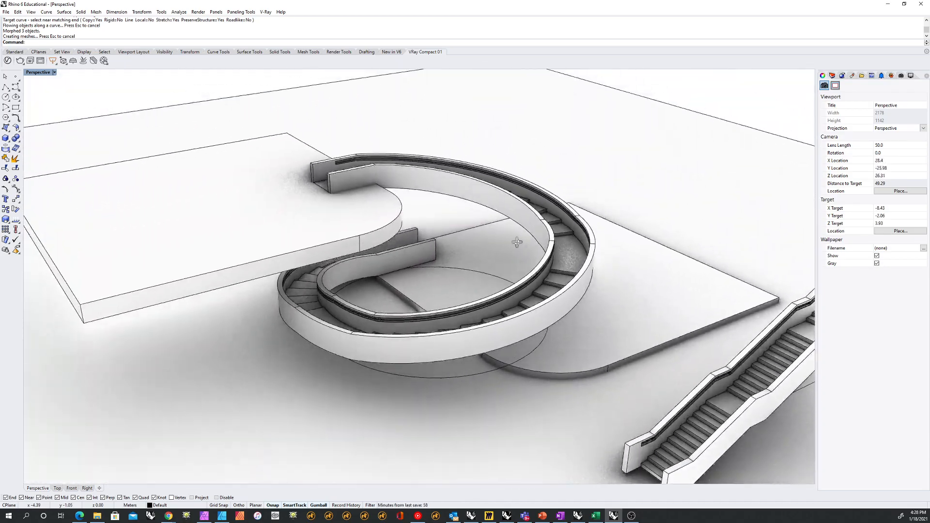
drag(516, 243, 326, 267)
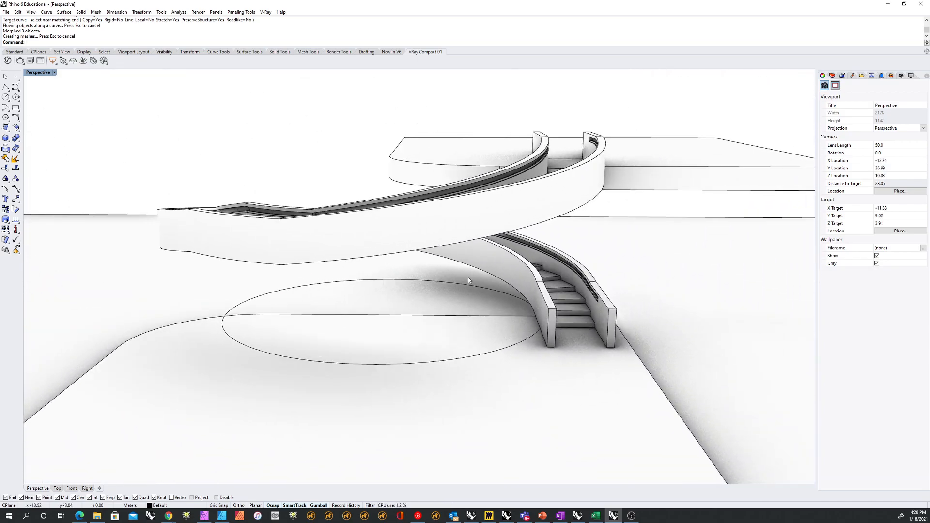
drag(468, 280, 332, 320)
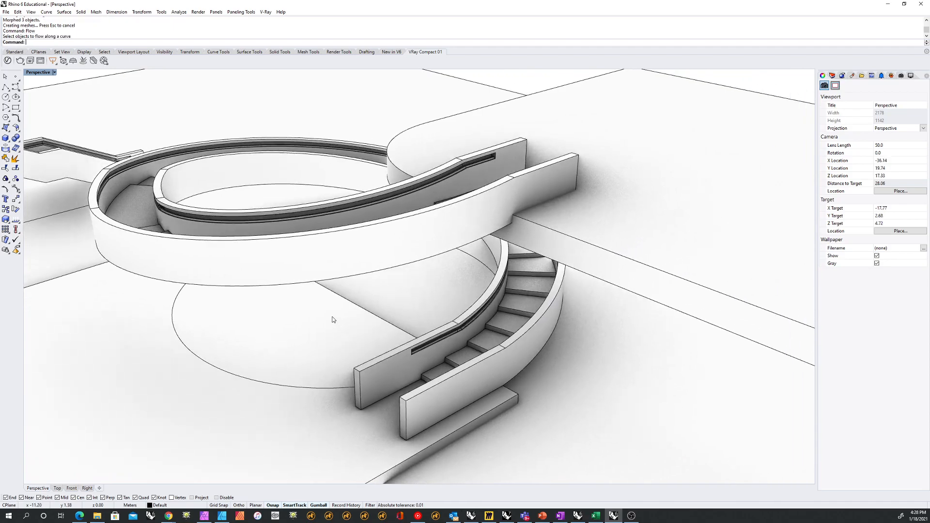